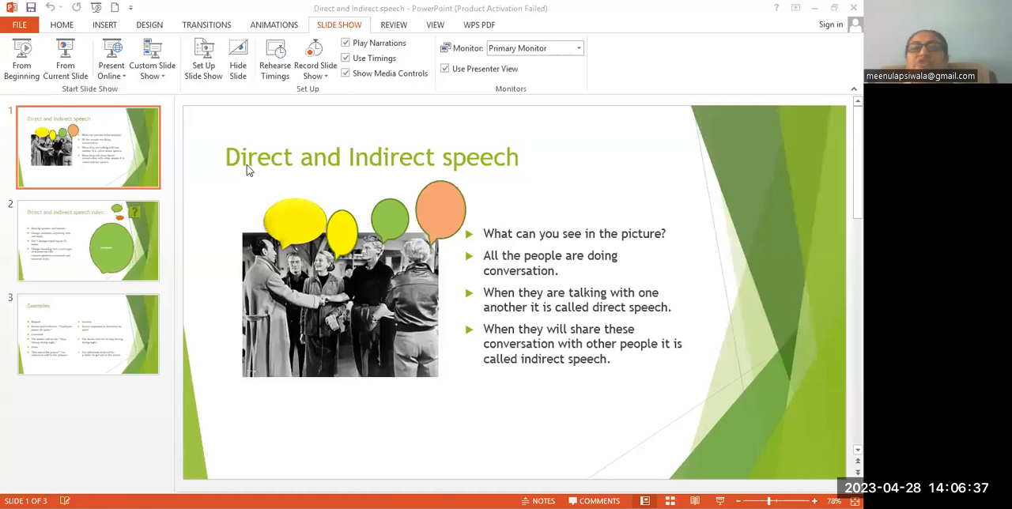
{"action": "mouse_move", "coordinate": [504, 164]}
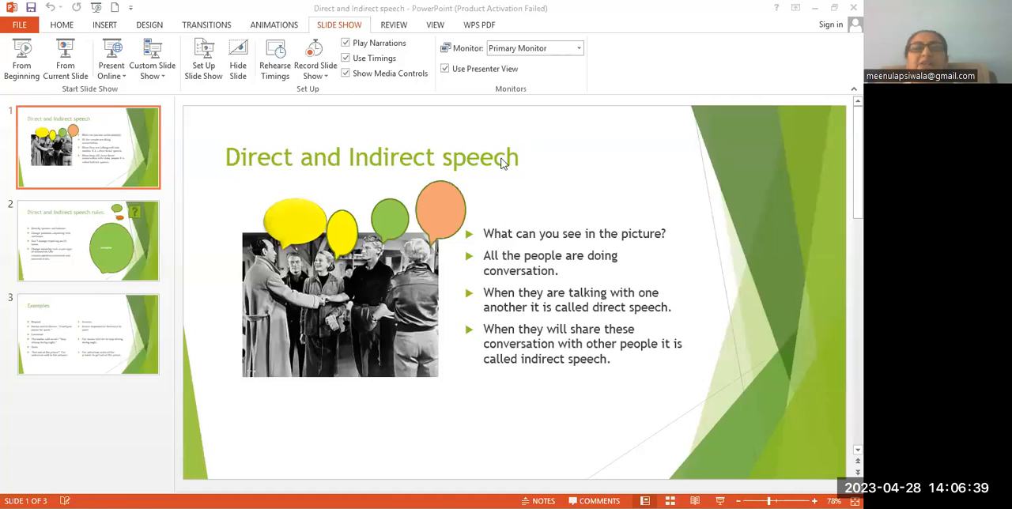
{"action": "mouse_move", "coordinate": [630, 237]}
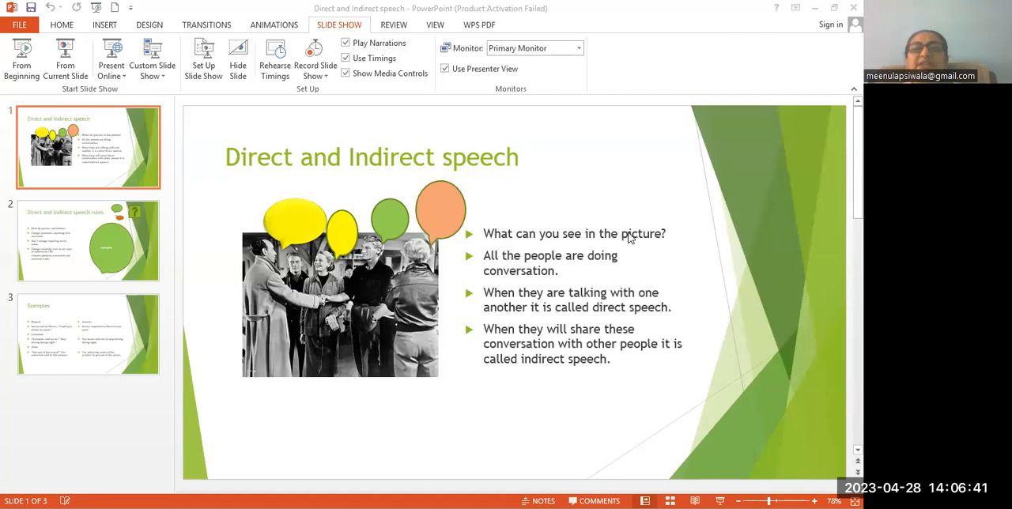
{"action": "mouse_move", "coordinate": [560, 279]}
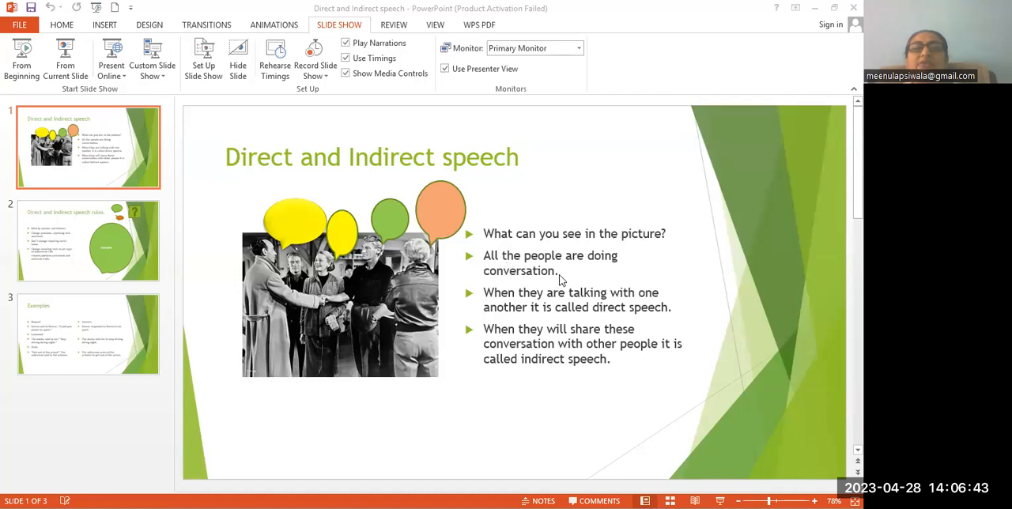
{"action": "mouse_move", "coordinate": [607, 300]}
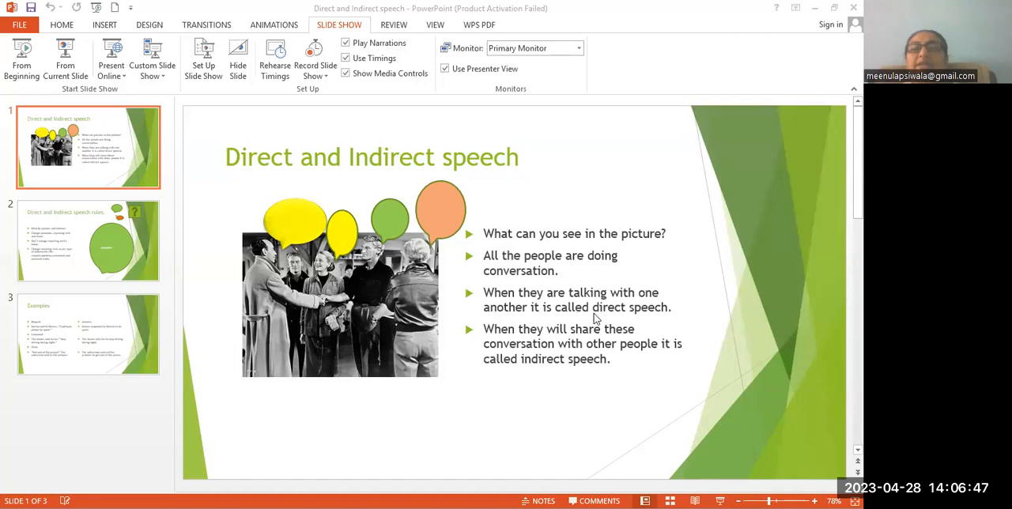
{"action": "mouse_move", "coordinate": [541, 339]}
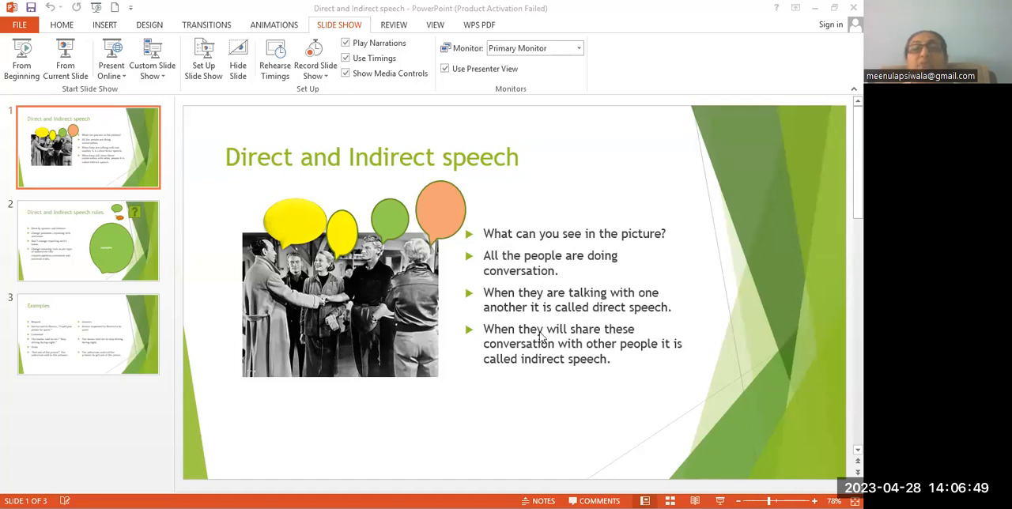
{"action": "mouse_move", "coordinate": [604, 340]}
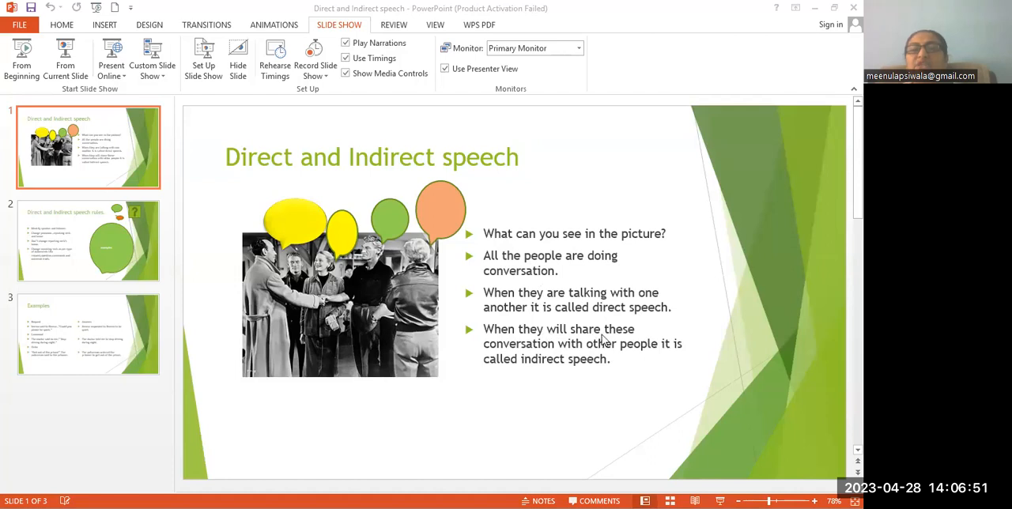
{"action": "mouse_move", "coordinate": [608, 358]}
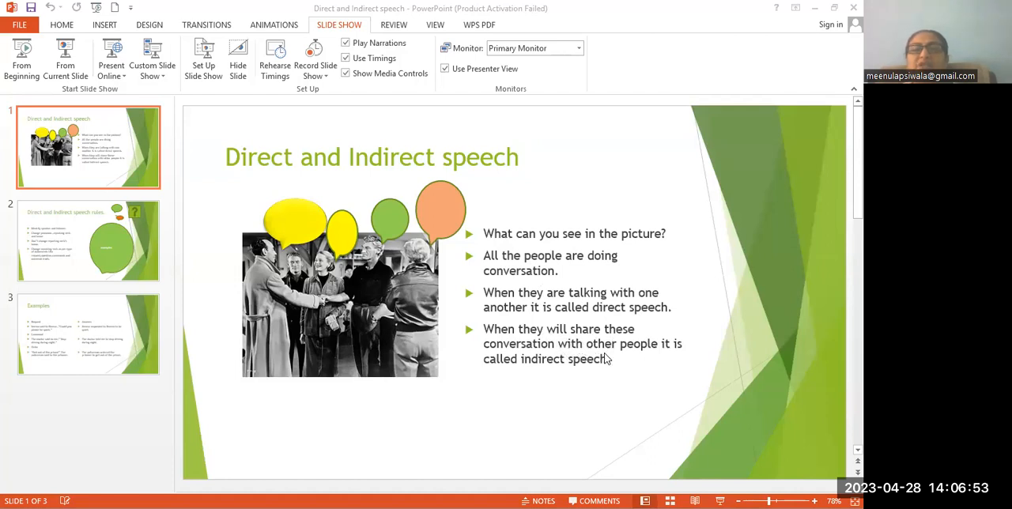
{"action": "mouse_move", "coordinate": [593, 375]}
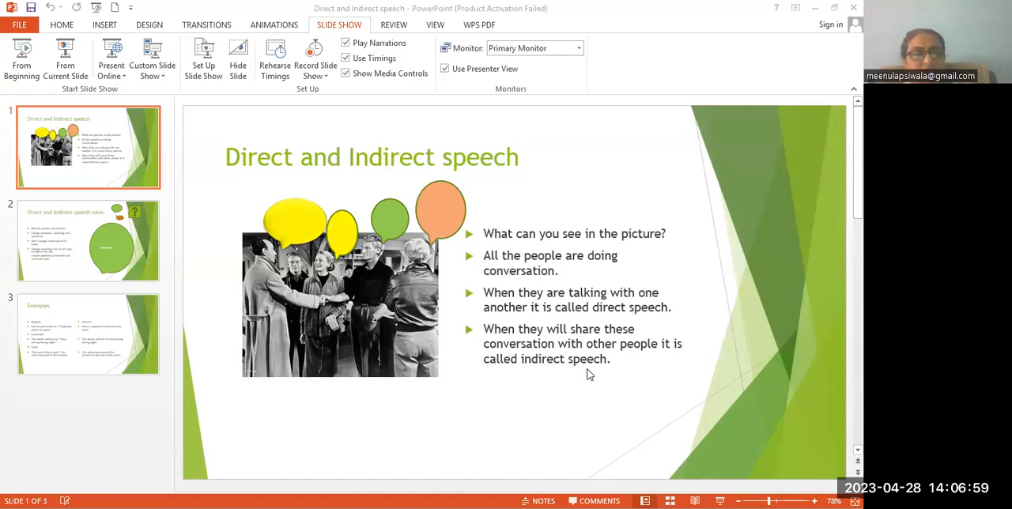
{"action": "mouse_move", "coordinate": [240, 307]}
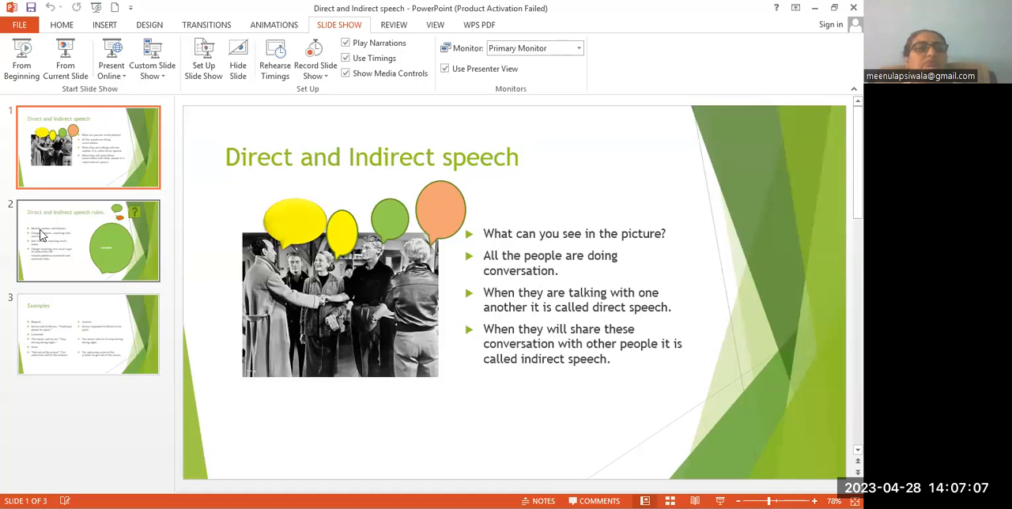
Show slide 2 with the Direct and Indirect speech rules, then slide 3 'Examples' with answers
{"action": "left_click", "coordinate": [89, 240]}
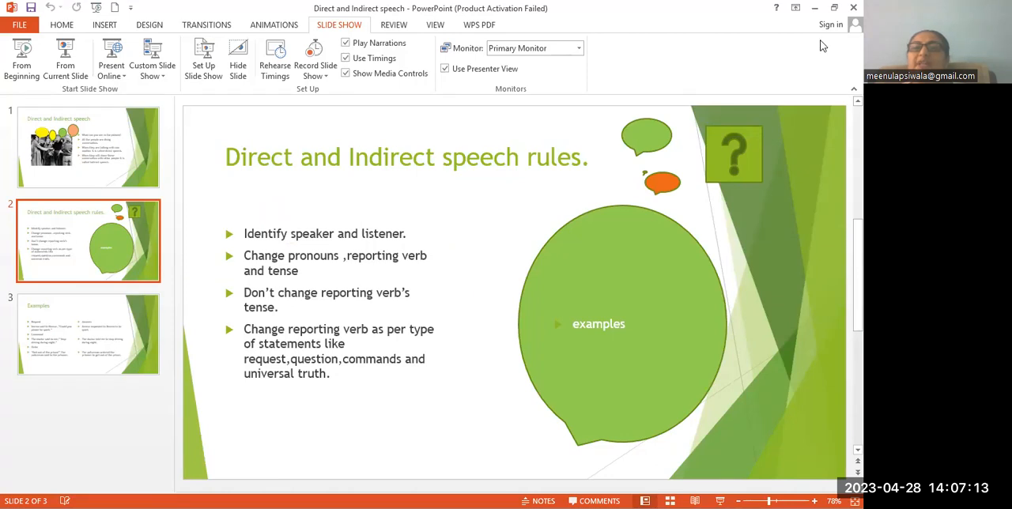
{"action": "mouse_move", "coordinate": [808, 10]}
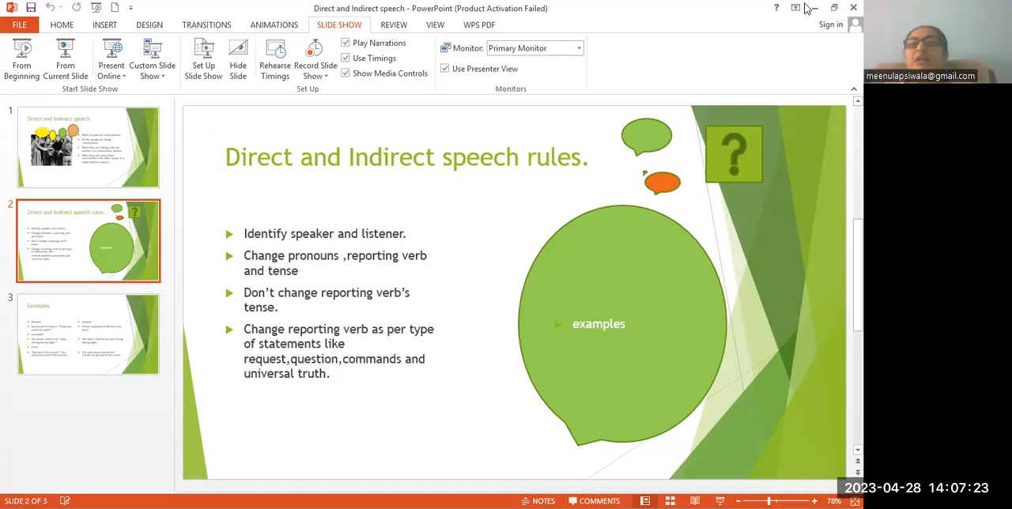
{"action": "mouse_move", "coordinate": [166, 284]}
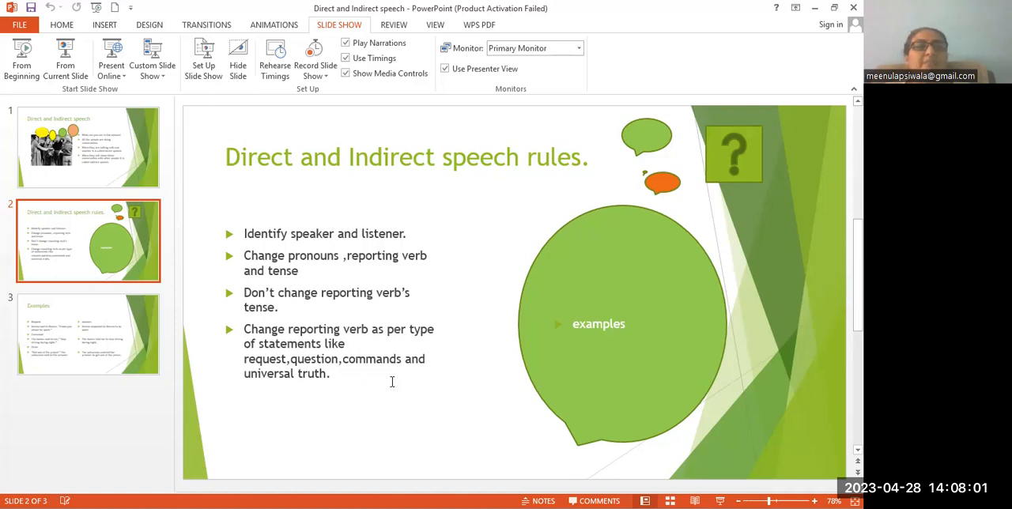
{"action": "left_click", "coordinate": [89, 334]}
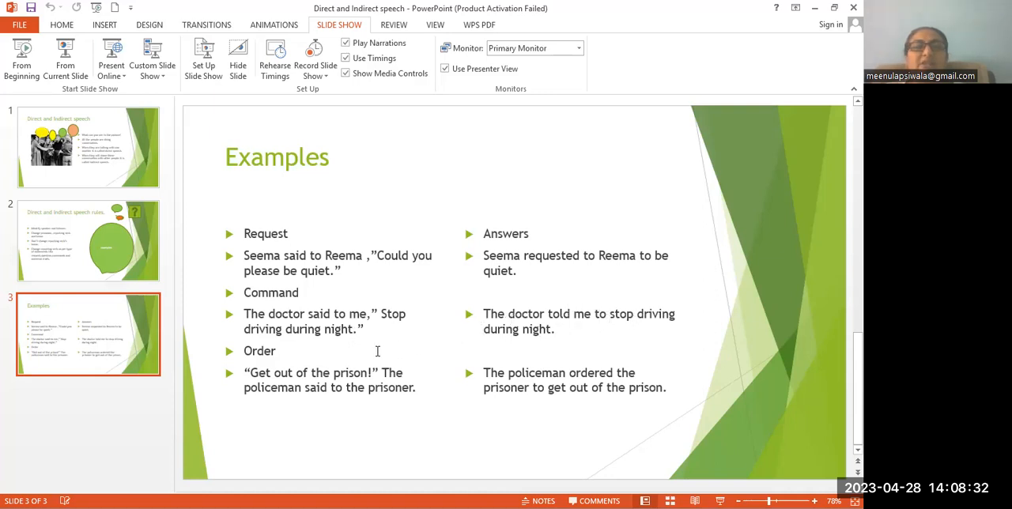
{"action": "mouse_move", "coordinate": [293, 379]}
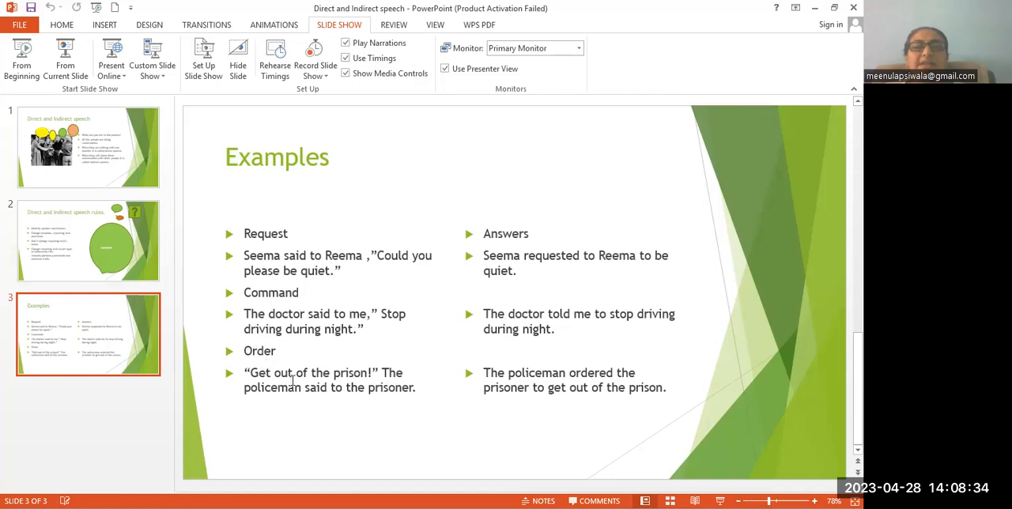